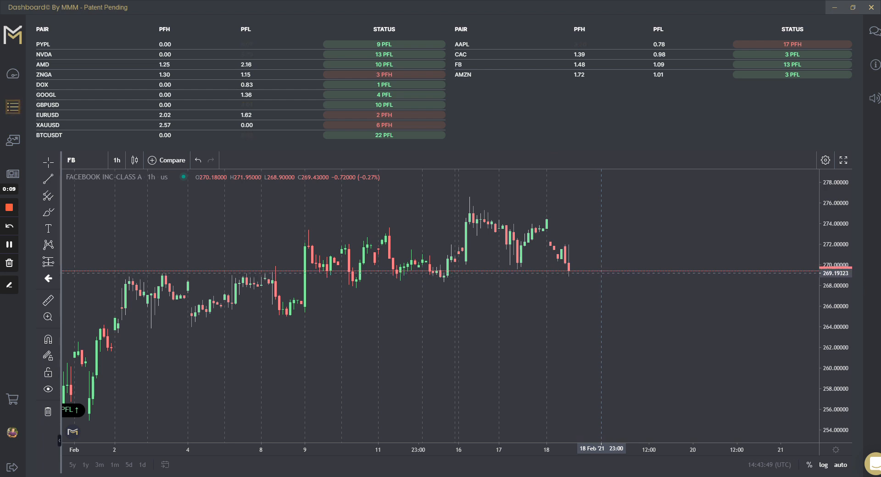
mouse_move(603, 275)
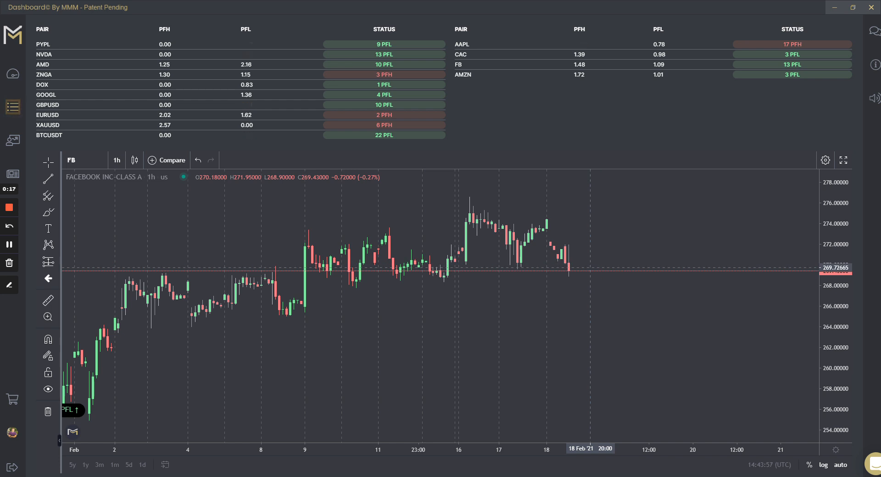
mouse_move(585, 144)
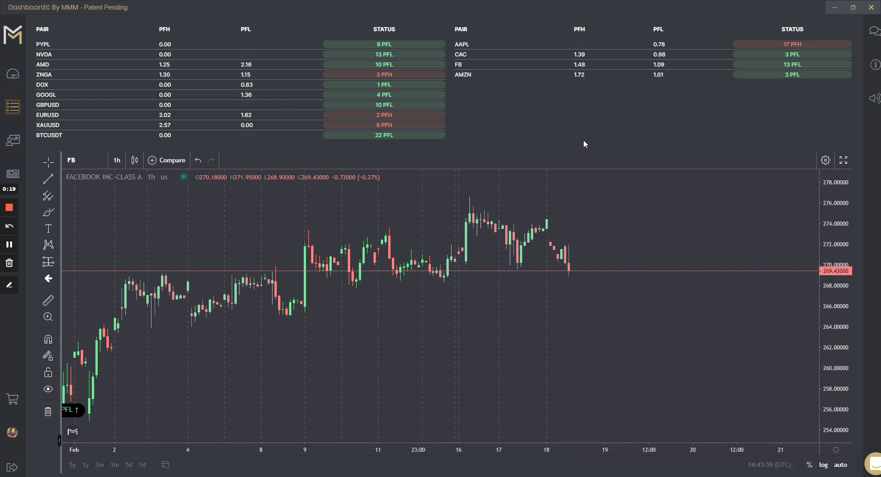
mouse_move(510, 123)
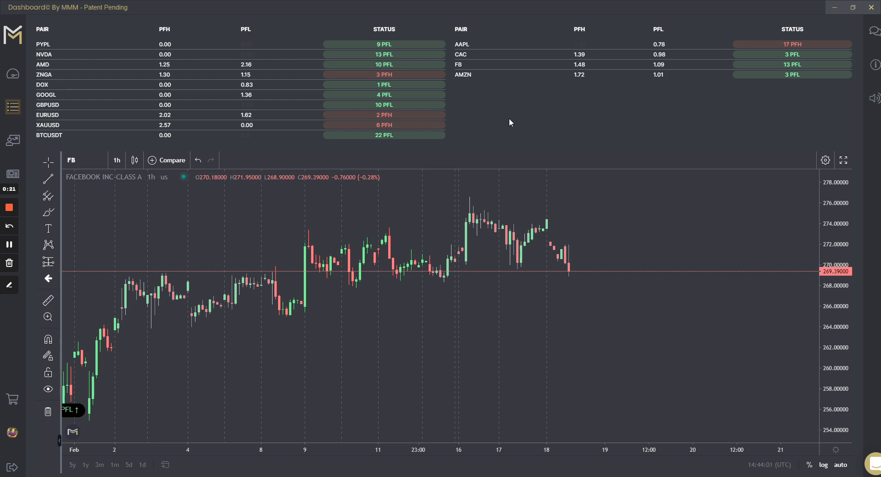
mouse_move(529, 108)
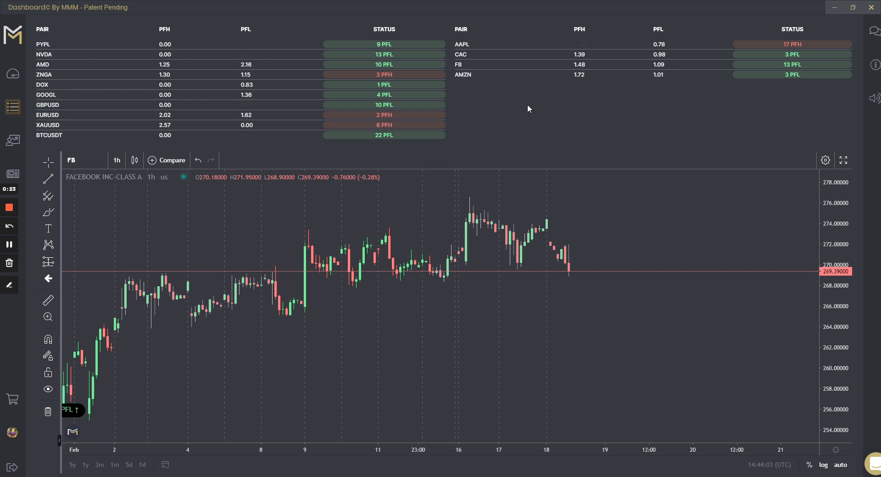
mouse_move(526, 105)
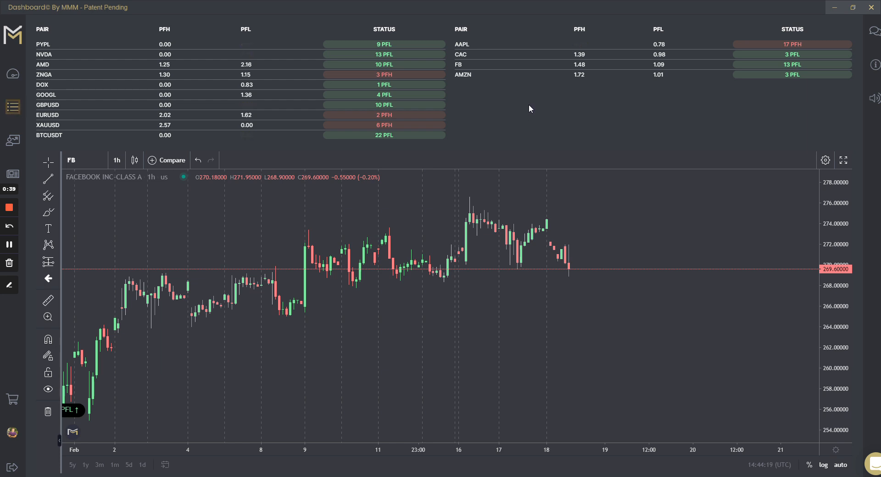
mouse_move(532, 109)
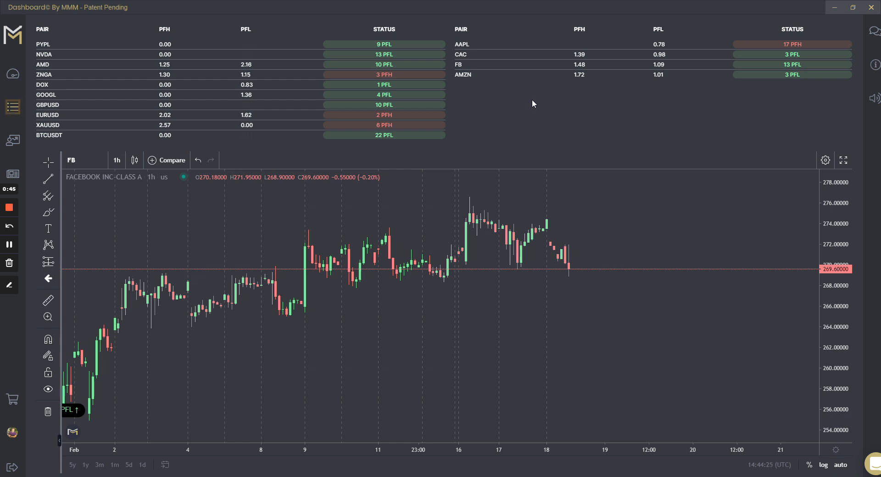
mouse_move(529, 115)
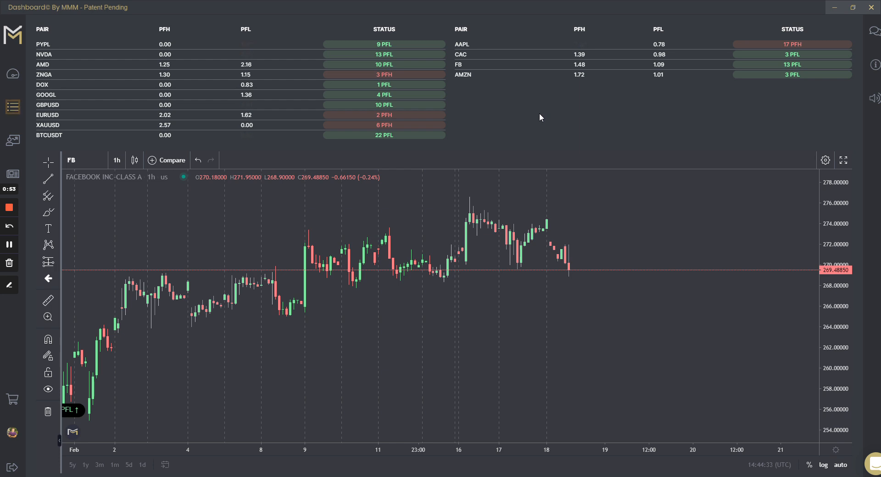
mouse_move(543, 123)
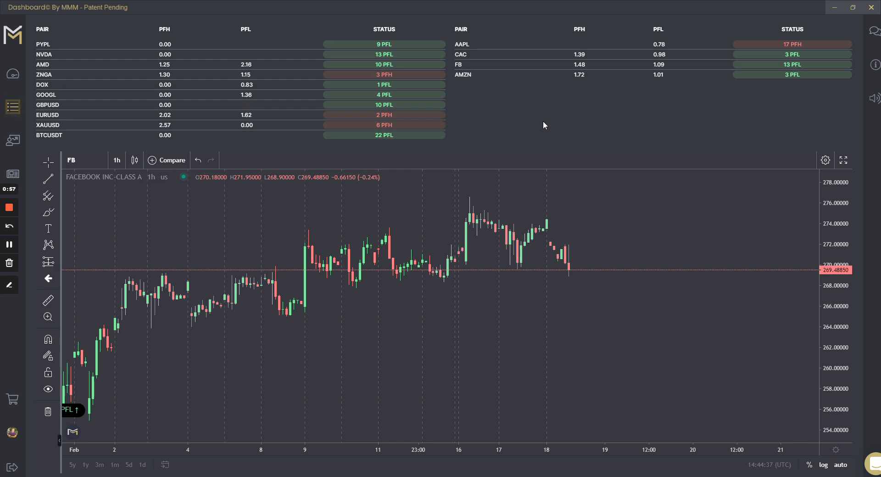
mouse_move(539, 112)
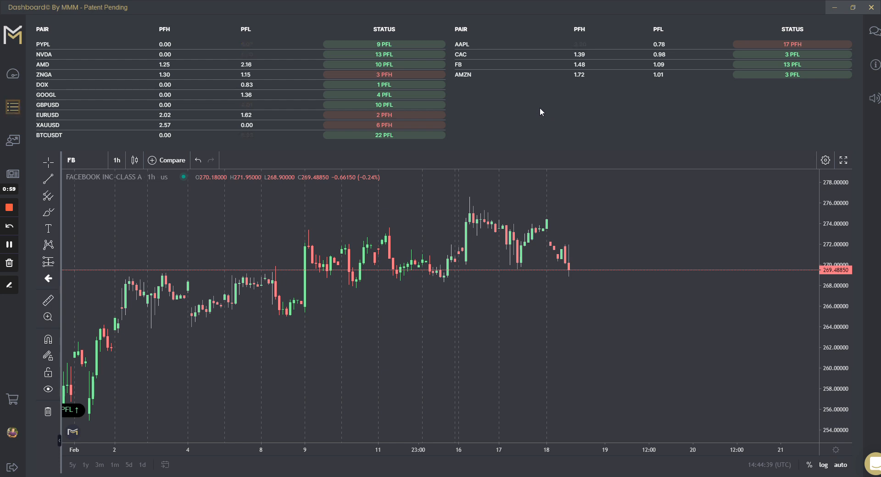
mouse_move(504, 71)
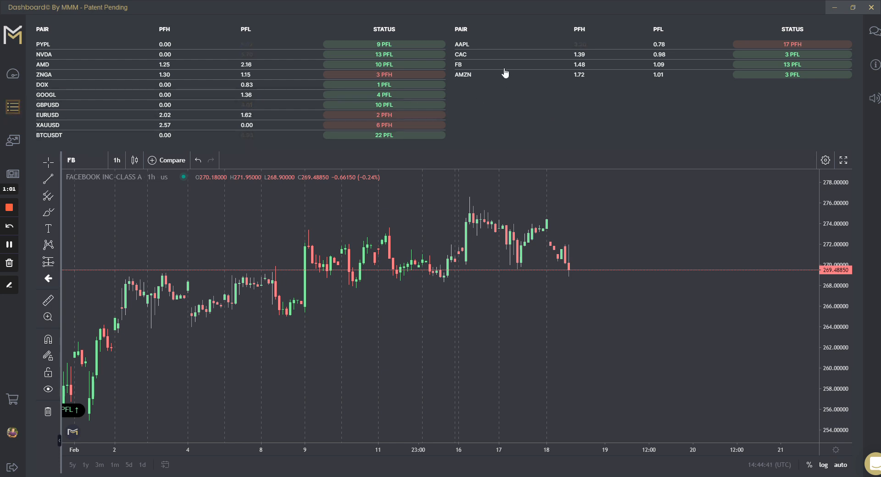
mouse_move(502, 112)
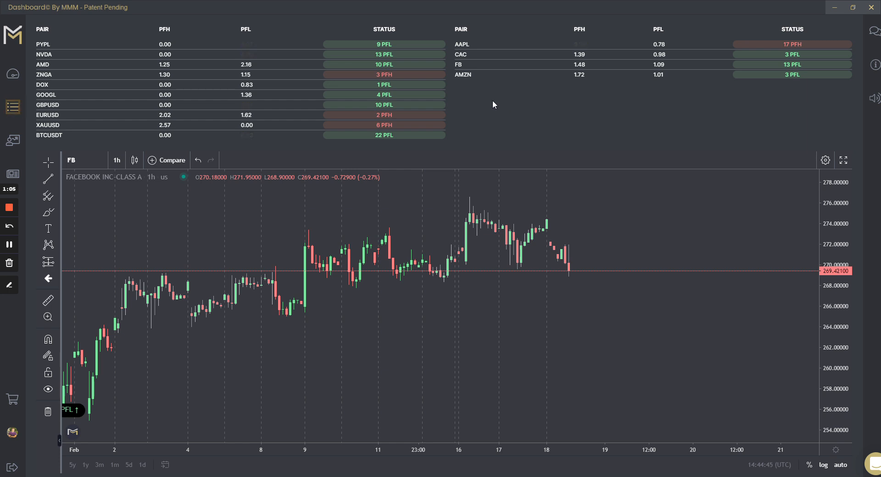
mouse_move(12, 107)
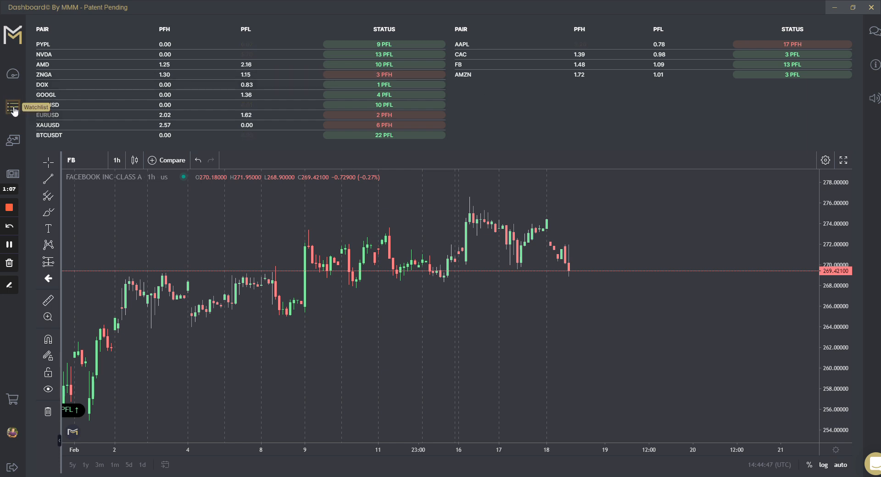
- Remove AAPL from the watchlist via its red × and return to the status tables
click(12, 106)
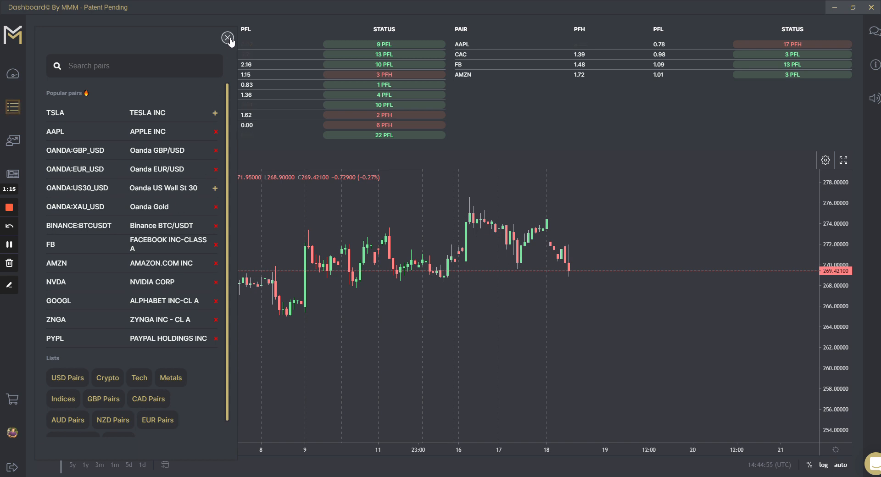
click(227, 37)
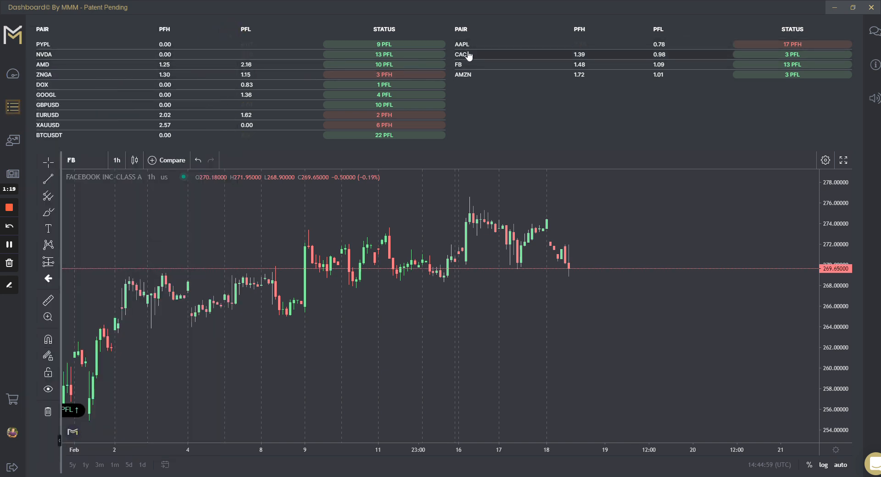
click(70, 161)
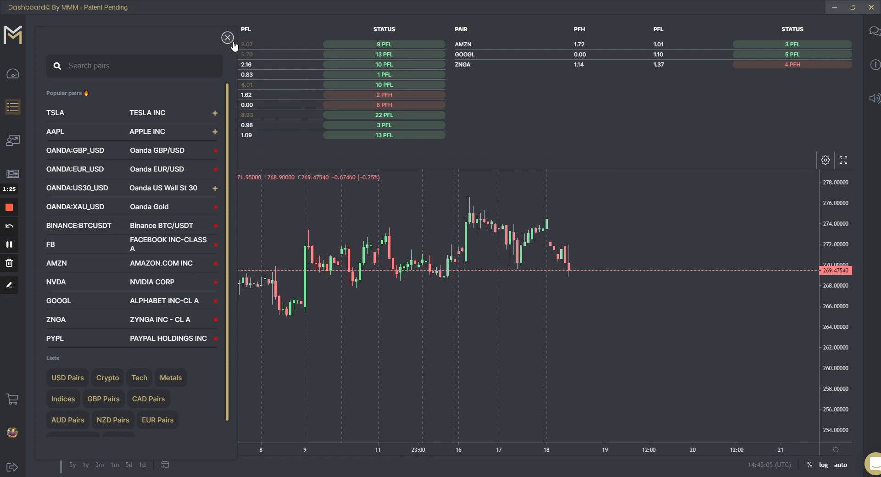
click(227, 37)
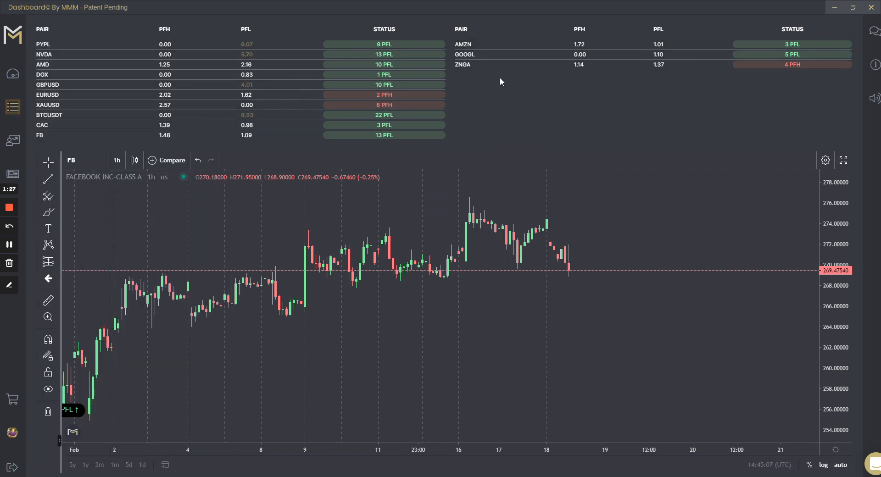
mouse_move(12, 106)
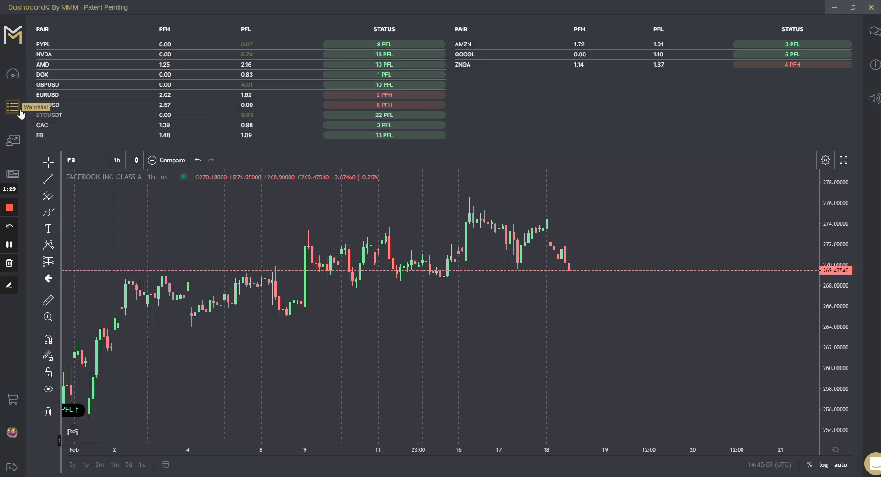
- Remove the remaining popular pairs (TSLA, AAPL, FB, AMZN) leaving three pairs in the table
click(12, 107)
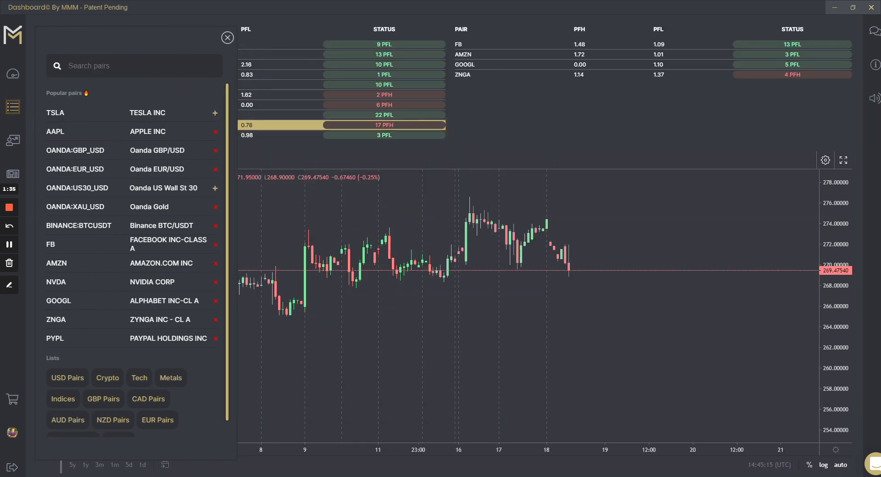
scroll(down, 3)
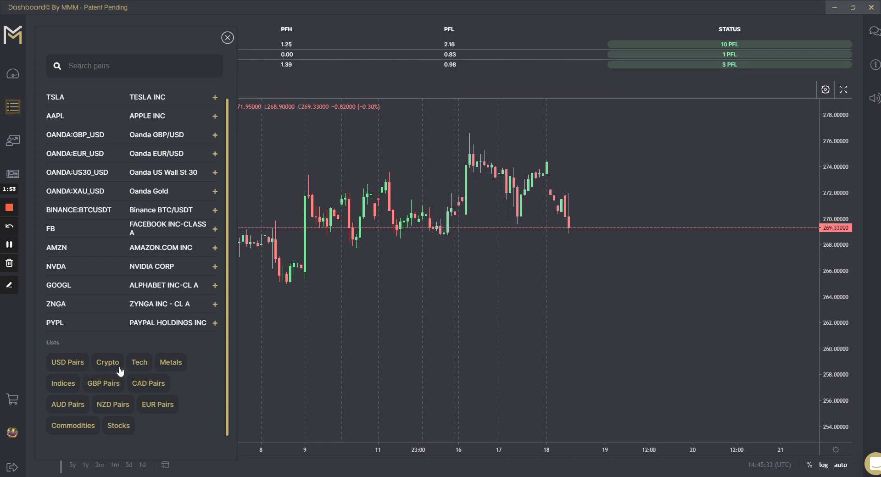
- Add the USD Pairs list (GBP/USD, USD/CAD, USD/CZK and others) to the watchlist
click(67, 362)
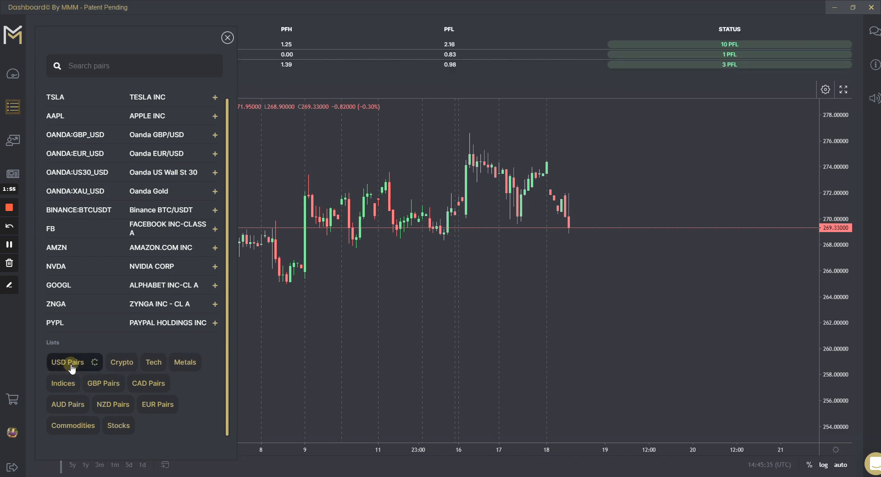
click(67, 362)
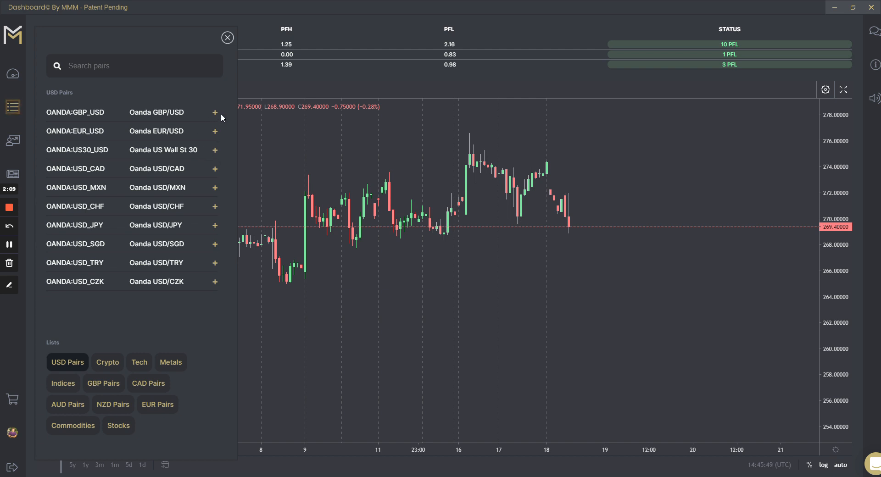
click(215, 131)
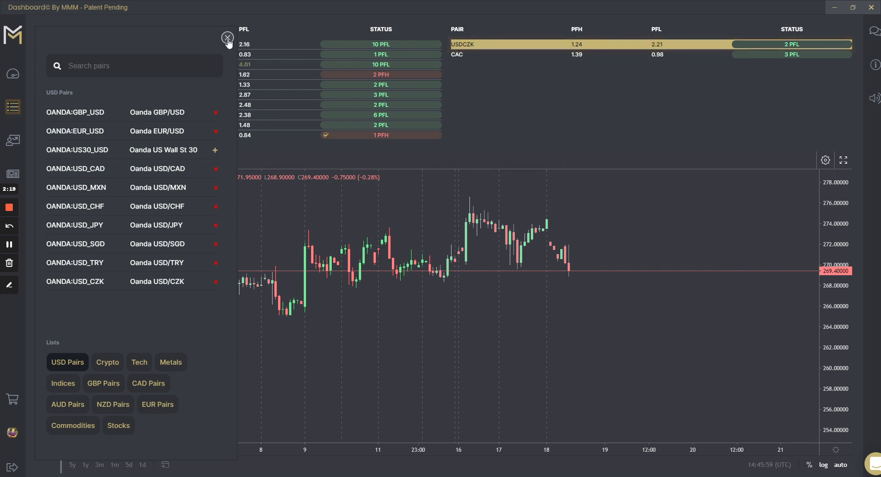
click(228, 36)
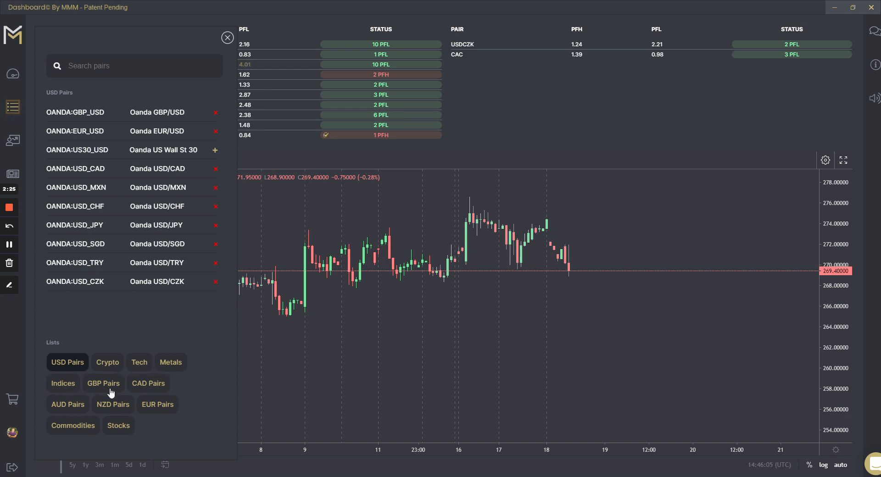
- Add the GBP Pairs list (GBP/AUD, GBP/JPY, GBP/NZD and others) and review the table
click(104, 384)
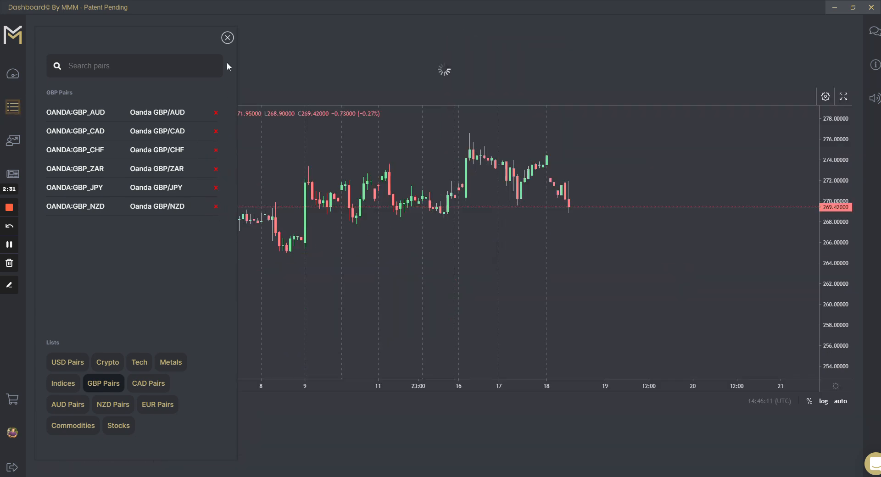
click(227, 36)
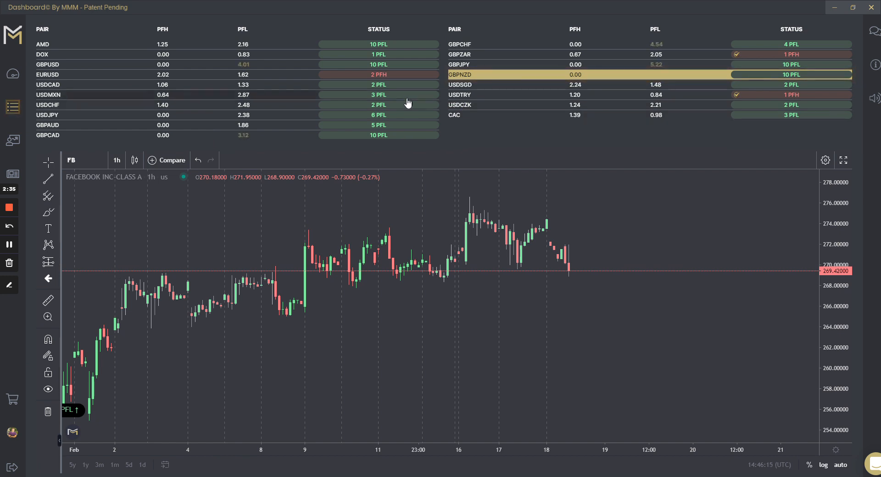
mouse_move(469, 136)
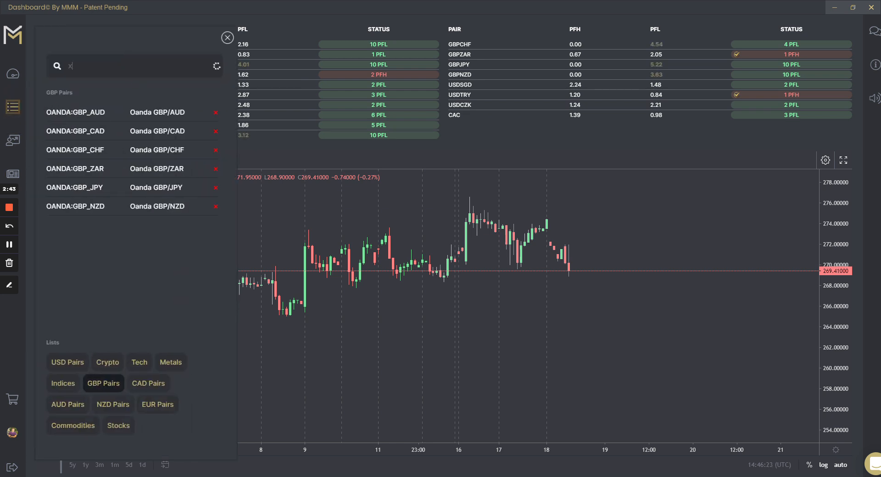
- Search 'xrpusd' and add Binance XRP/USDT and XRP/USDC to the watchlist
text(rpusd)
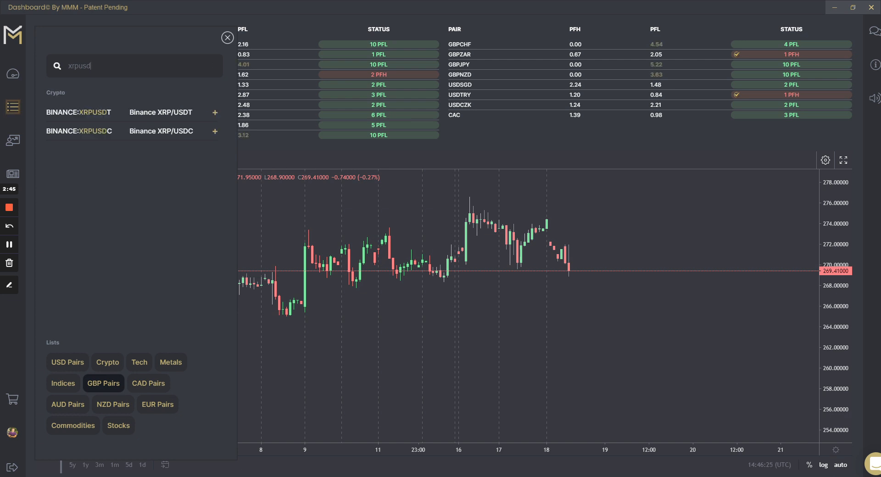
click(215, 112)
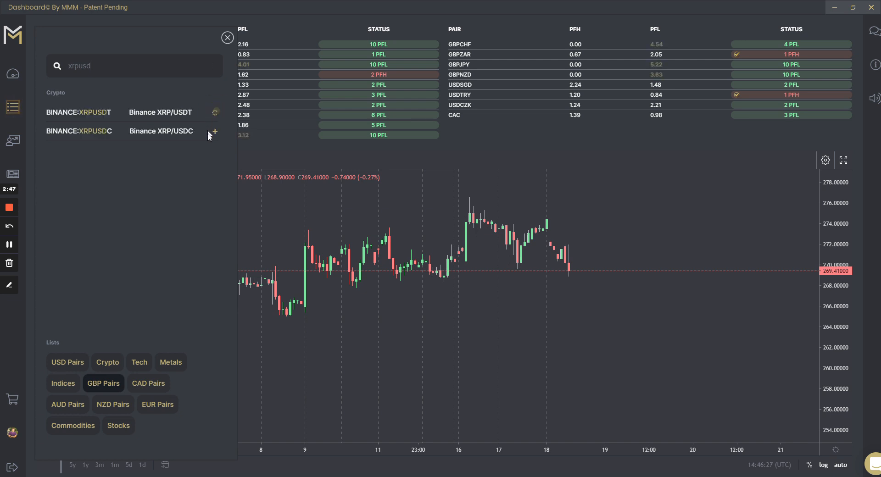
click(215, 112)
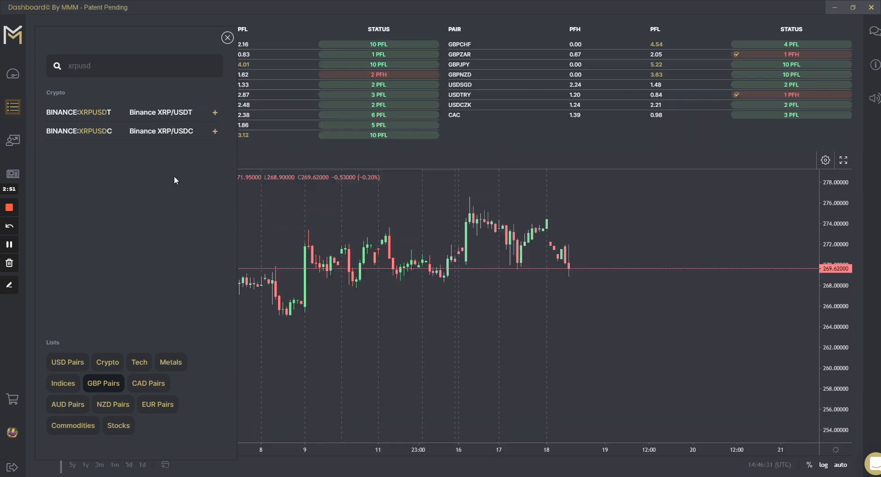
mouse_move(191, 167)
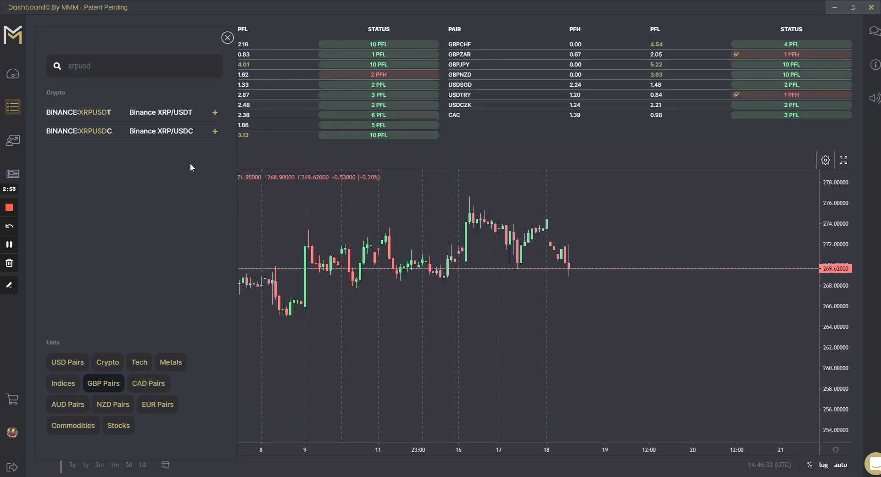
mouse_move(209, 163)
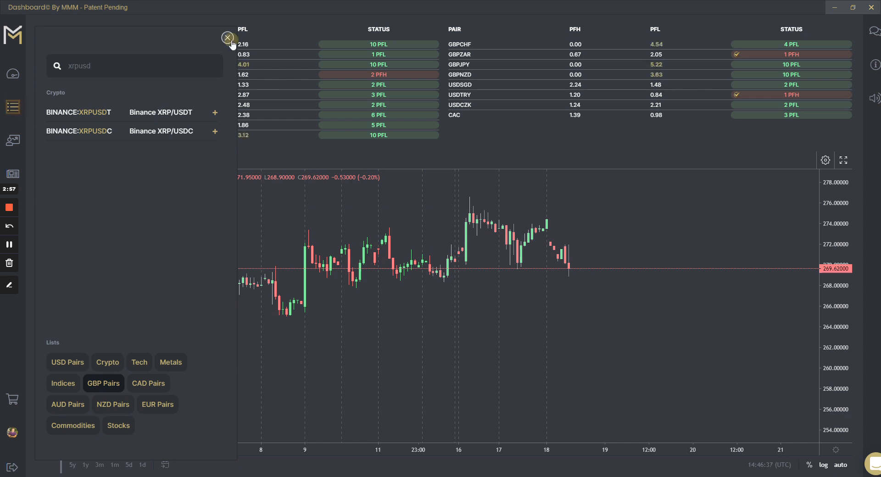
- Close the Pairs panel to show the rebuilt status table and chart
click(227, 37)
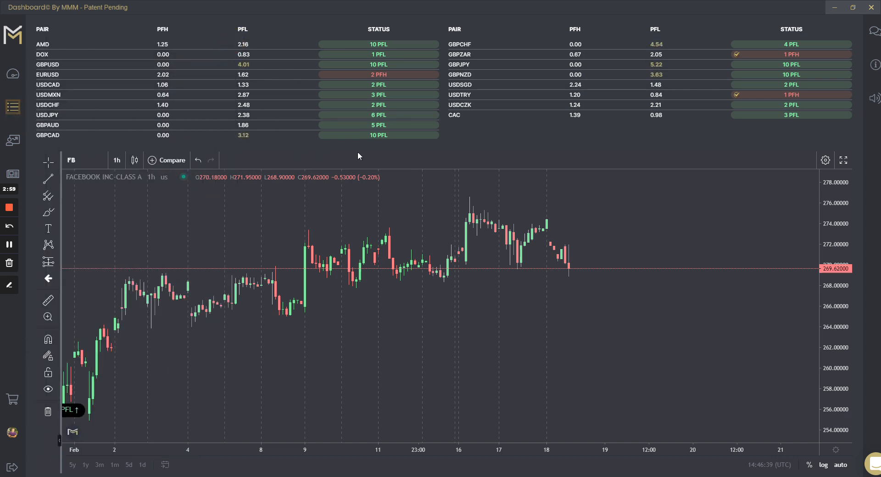
mouse_move(640, 253)
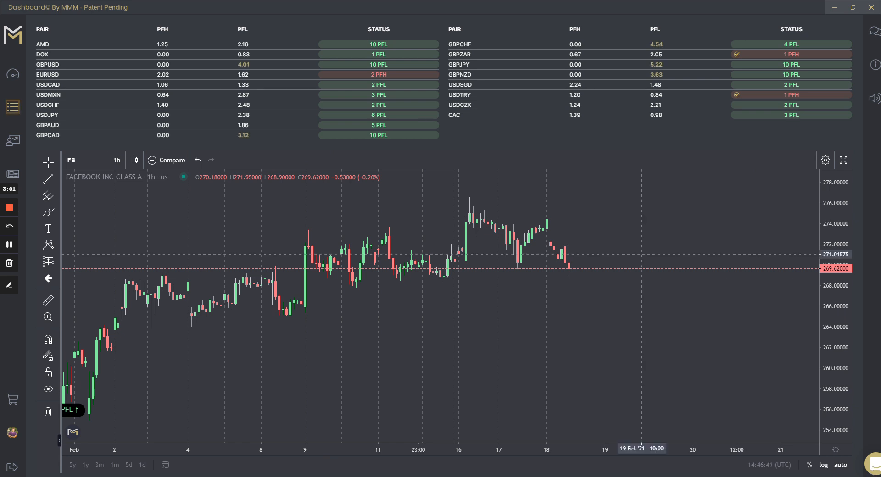
mouse_move(564, 142)
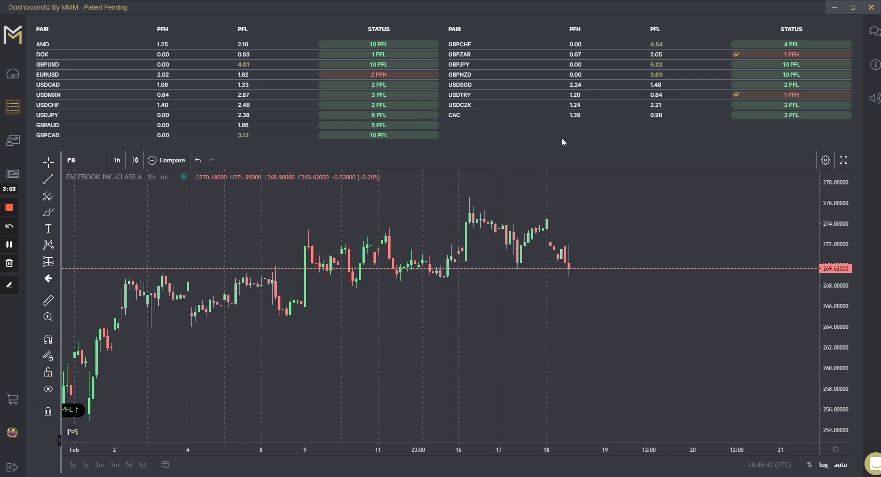
mouse_move(556, 136)
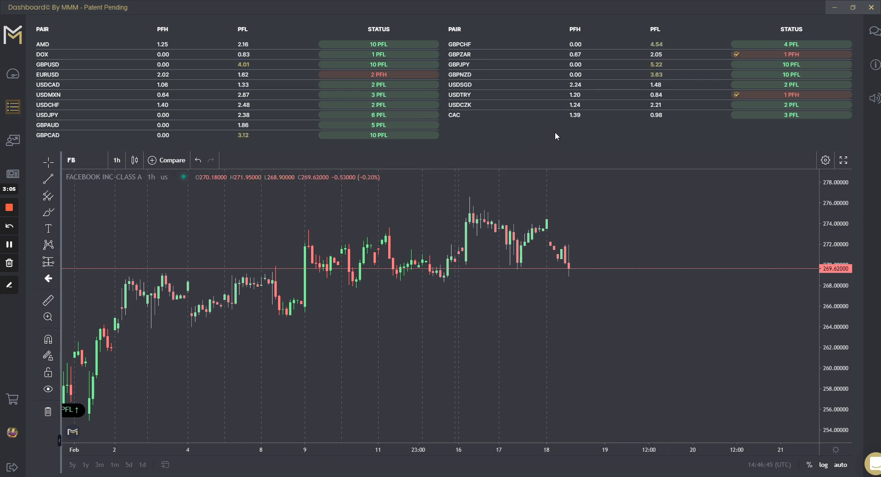